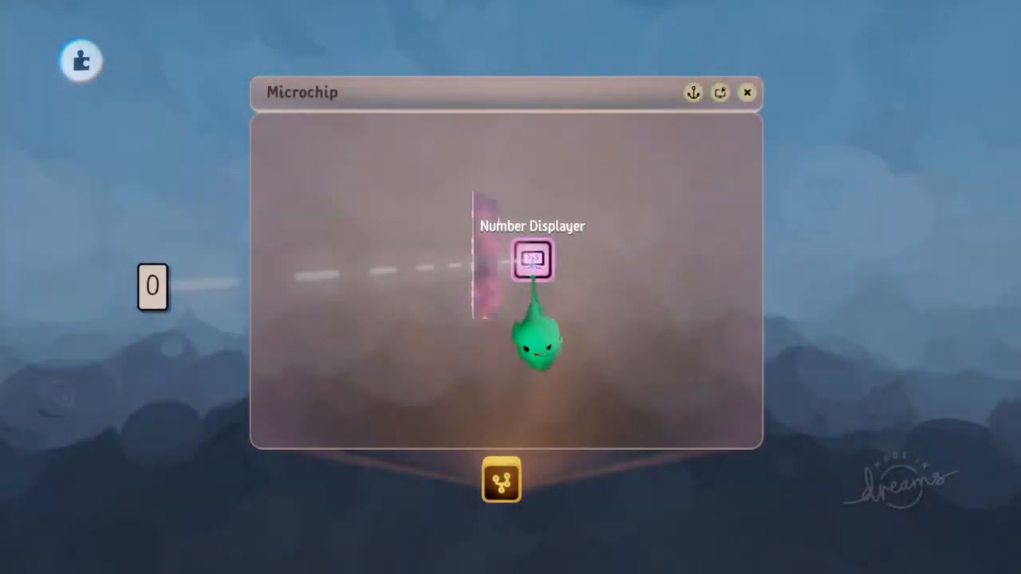
- Show the Number Displayer's Text Properties and its 0.5 input from the value slider
left_click(531, 261)
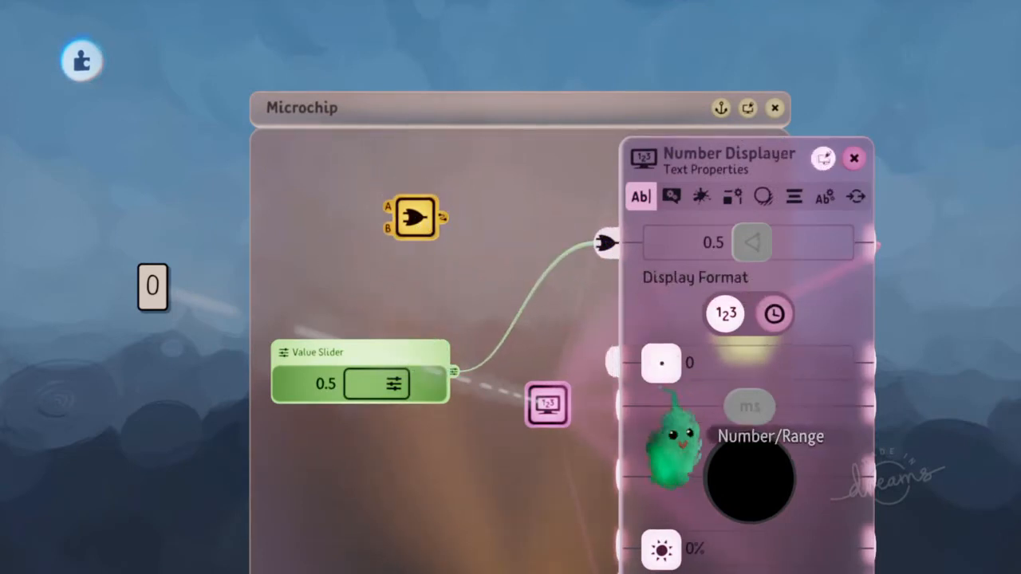
left_click(853, 159)
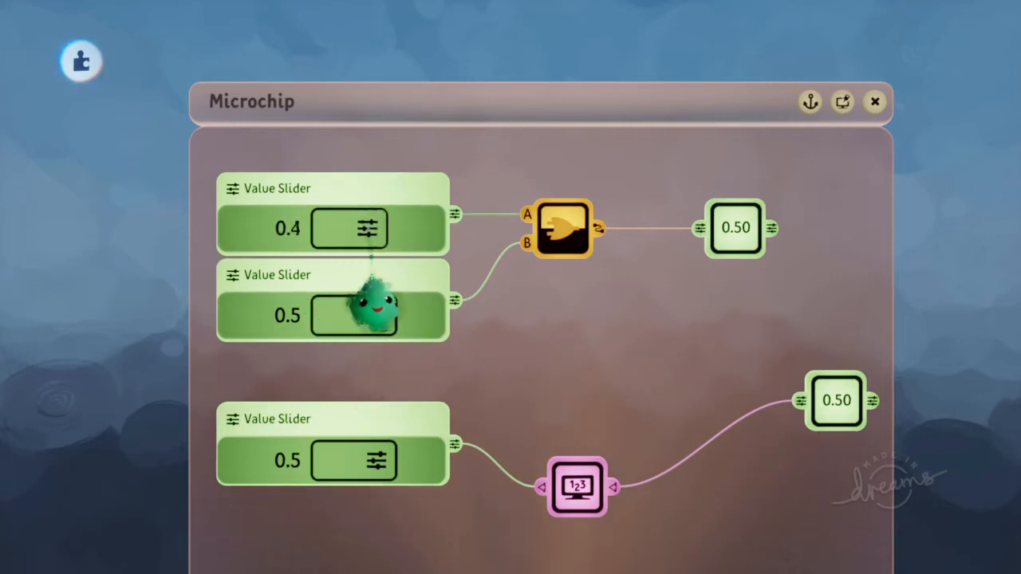
- Adjust the AND gate's input sliders, bringing the first slider to -0.5
left_click_drag(351, 229, 399, 229)
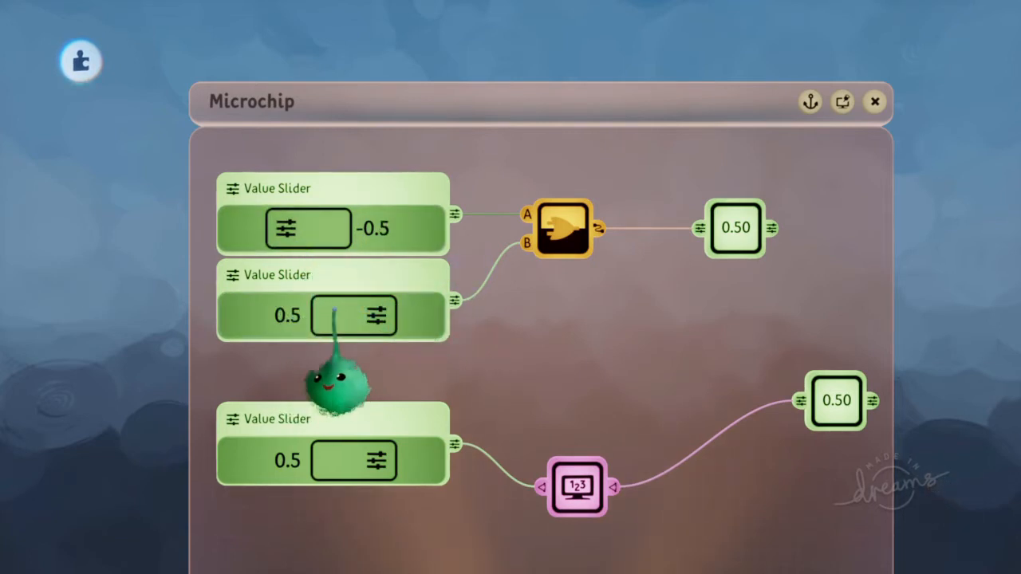
left_click_drag(307, 229, 300, 231)
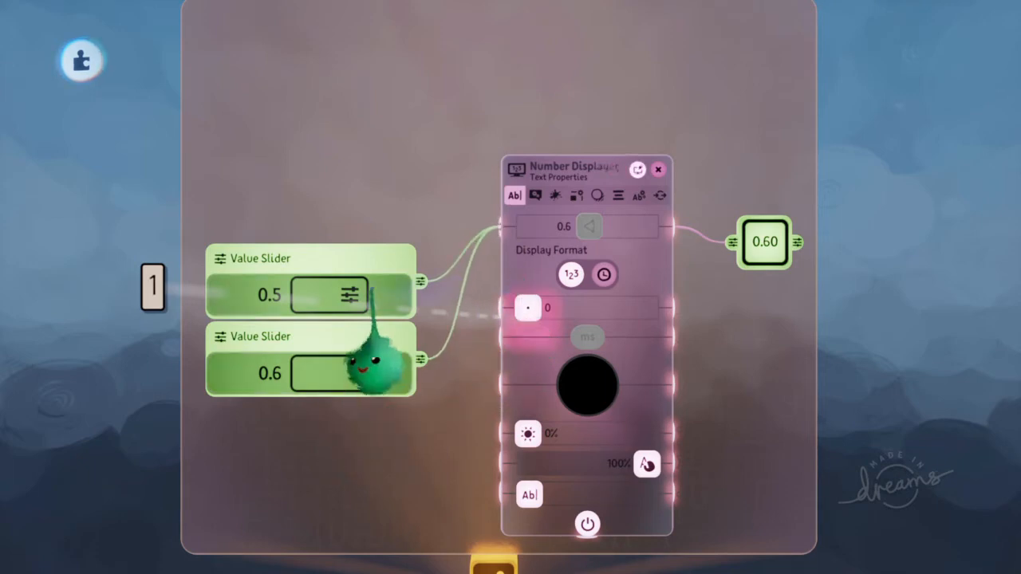
- Wire the 0.5 and 0.6 sliders into the displayer input so it reads 0.60
left_click_drag(327, 296, 280, 296)
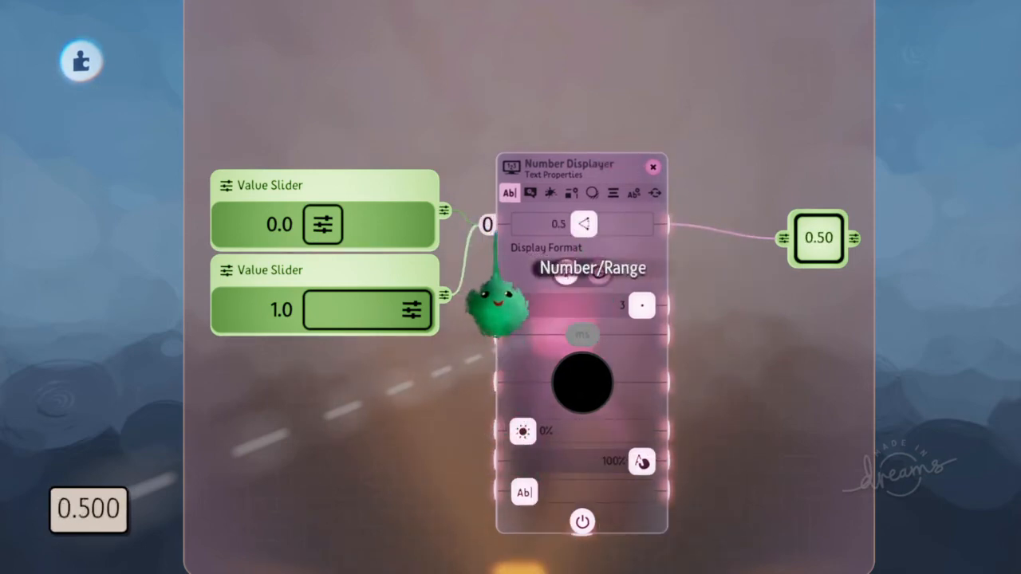
- Set the sliders to 0.0 and 1.0 and view the displayer's blended 0.5
left_click(652, 167)
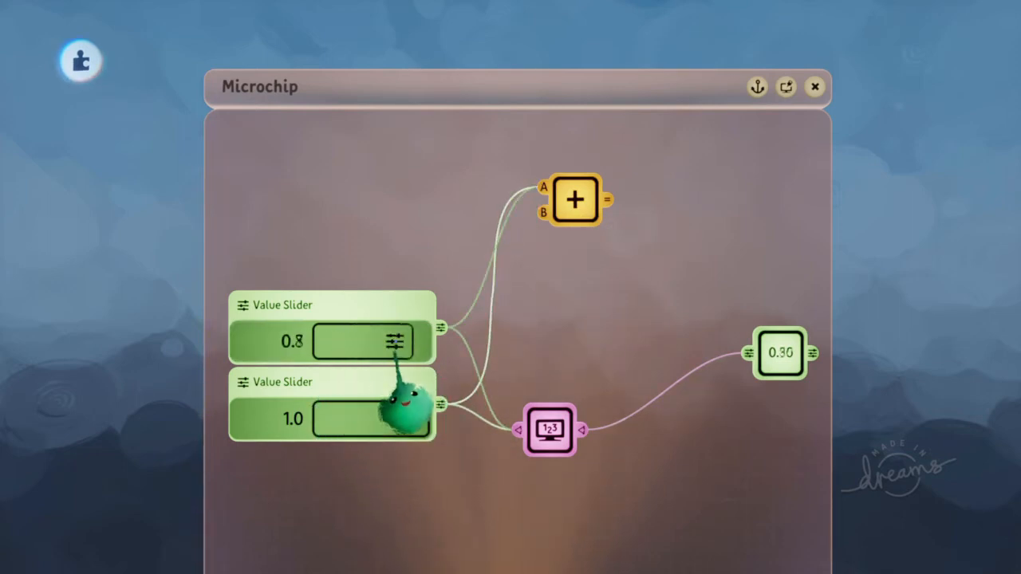
- Adjust the top Value Slider's colour, min/max and power, then close its tweak menu
left_click_drag(391, 341, 351, 341)
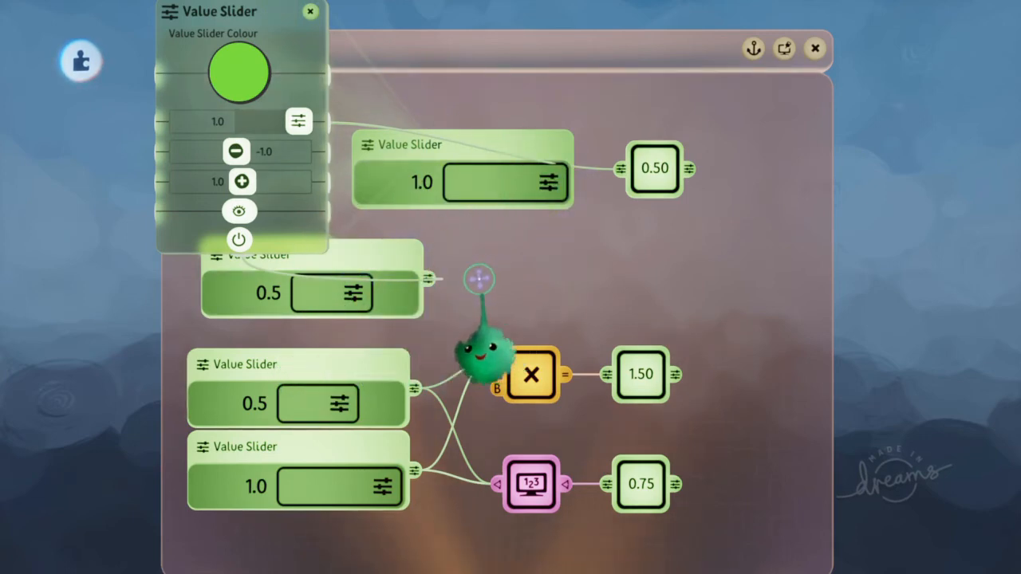
left_click(310, 13)
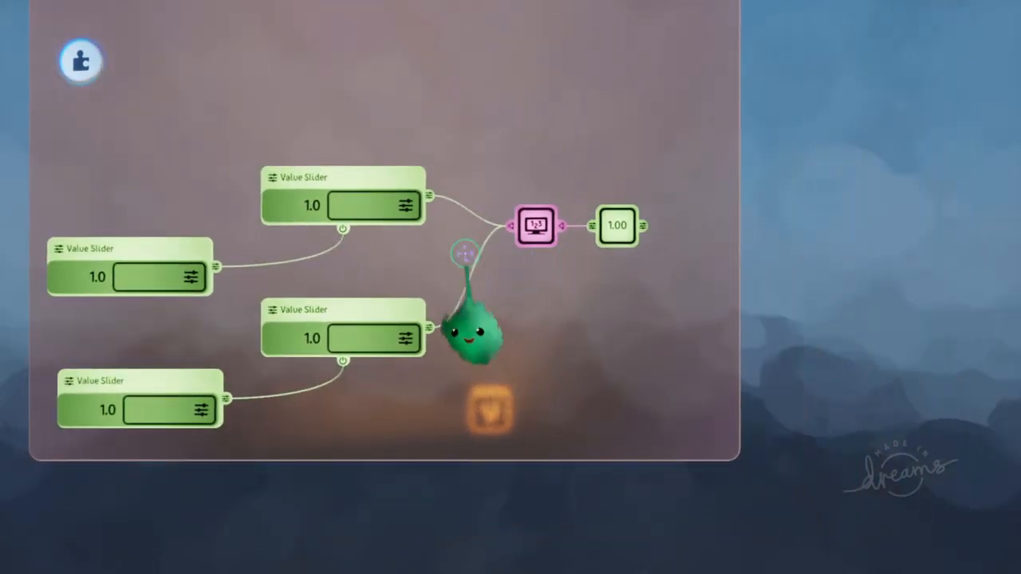
- Check the Number Displayer's wire blend setting, then close its tweak menu
left_click(534, 226)
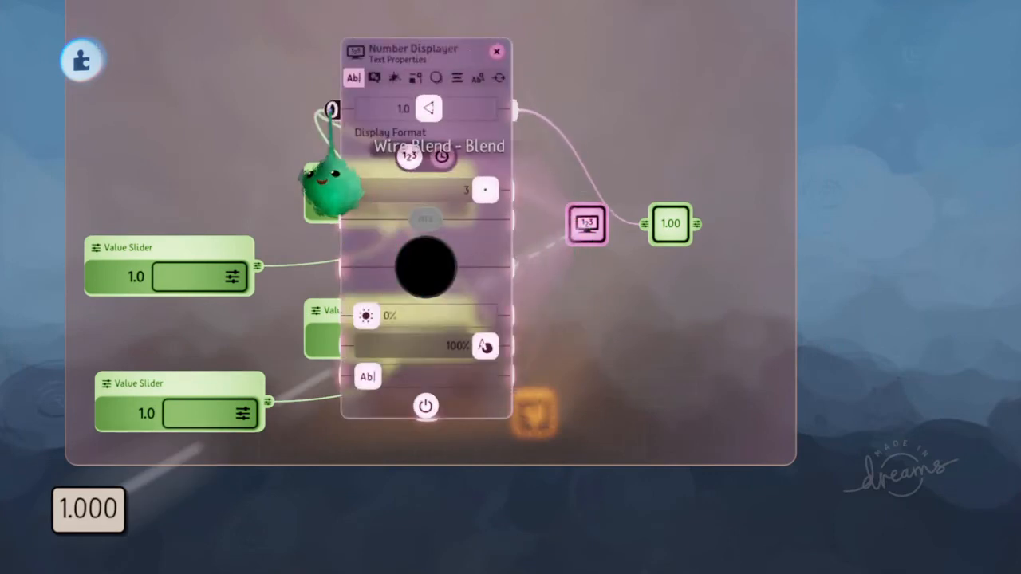
left_click(496, 48)
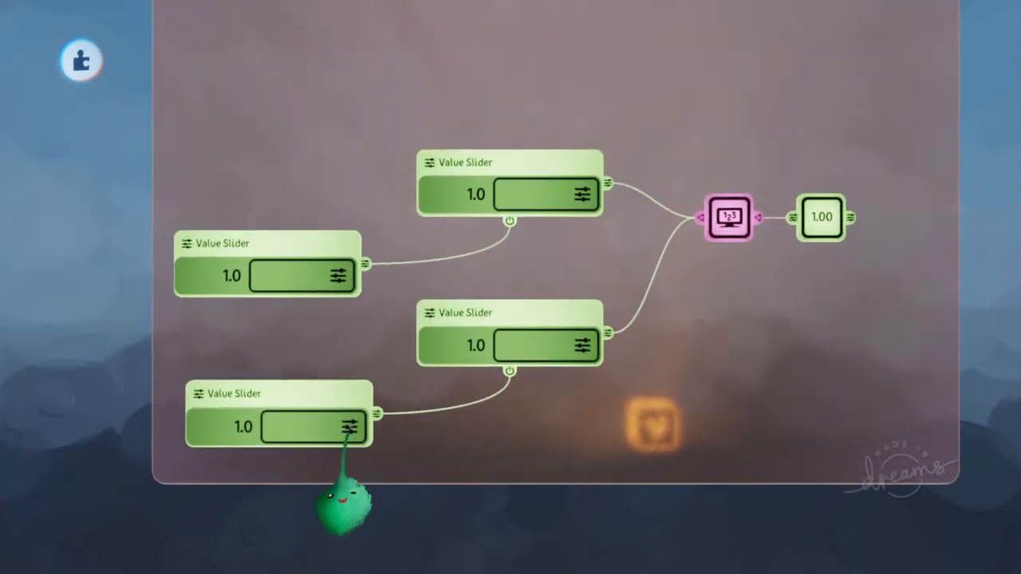
- Lower the bottom-left slider to 0.5 and select the Number Displayer reading 1.00
left_click_drag(351, 427, 311, 427)
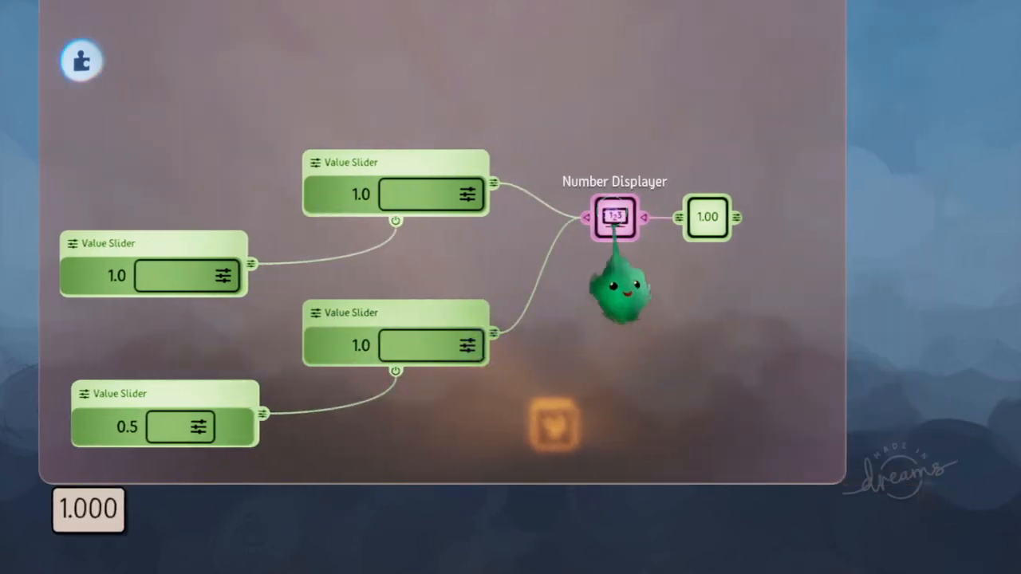
left_click(614, 218)
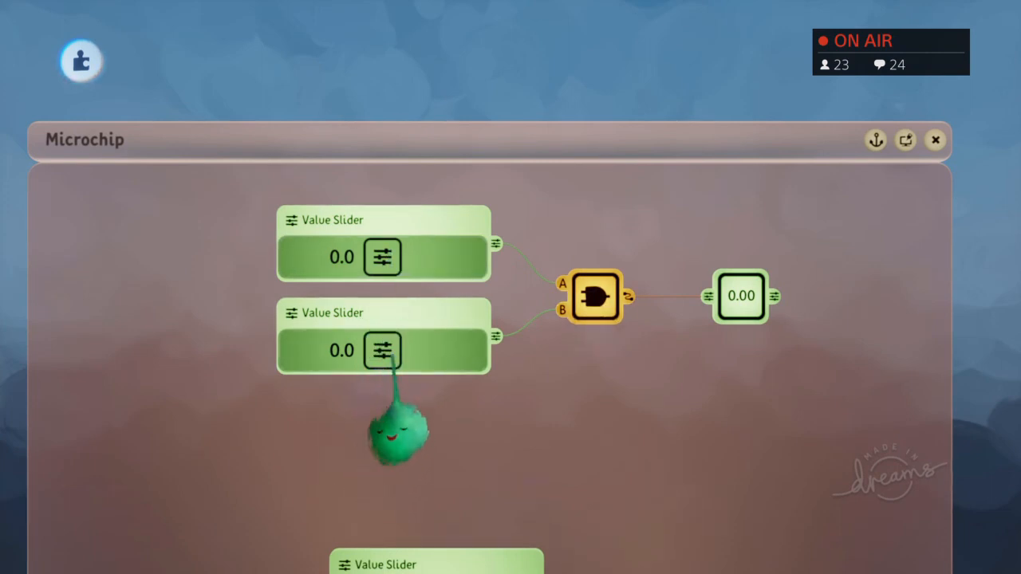
- Raise the AND gate's B-input slider to 0.4 while the output stays 0.00
left_click_drag(383, 351, 415, 351)
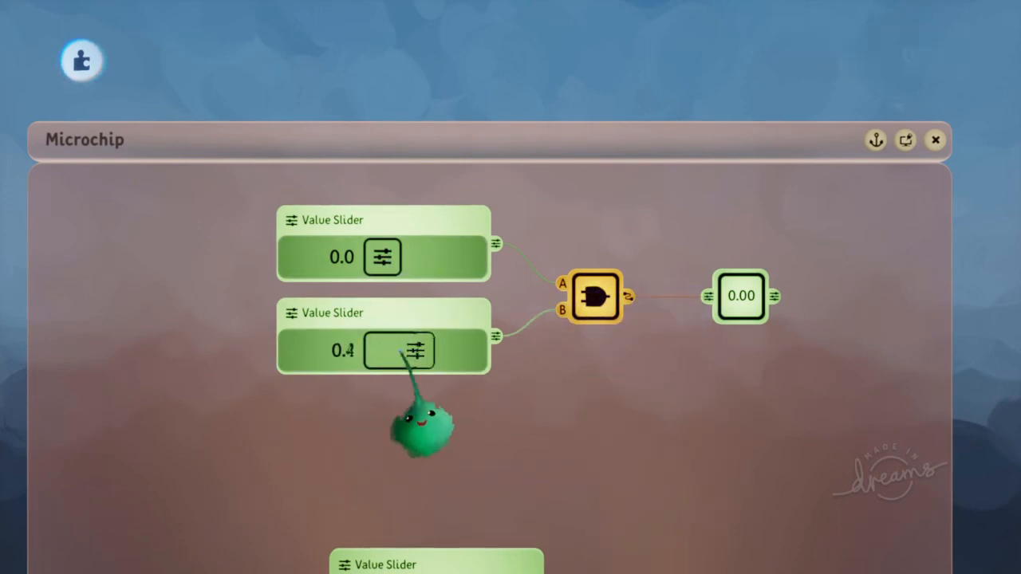